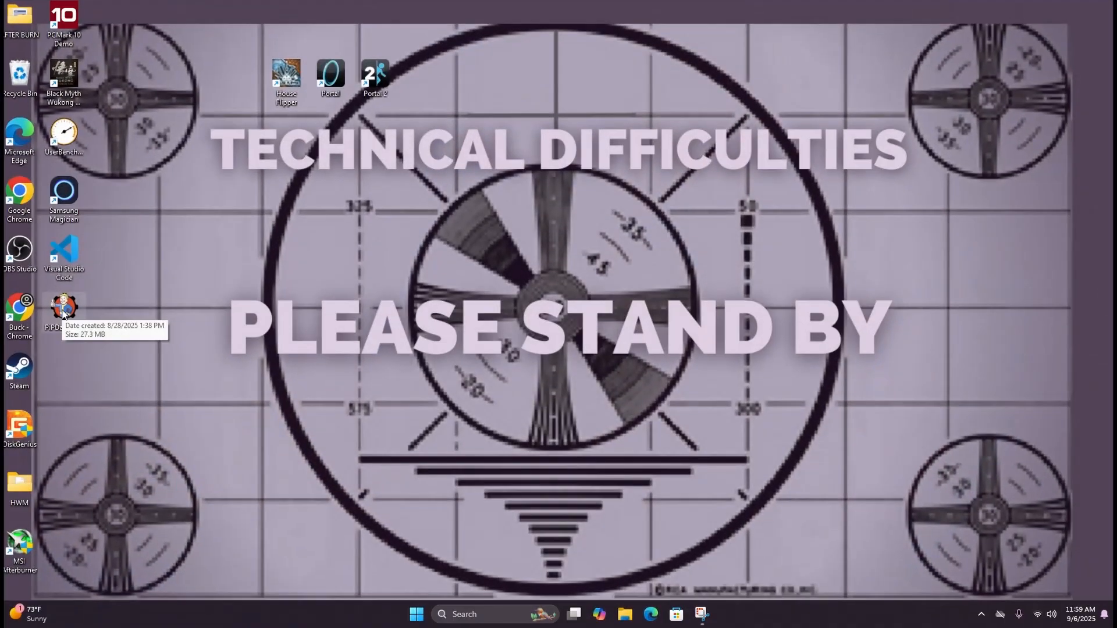
Step: Launch PipDash from the desktop and start its live CPU, GPU, RAM and disk readouts
double_click(63, 313)
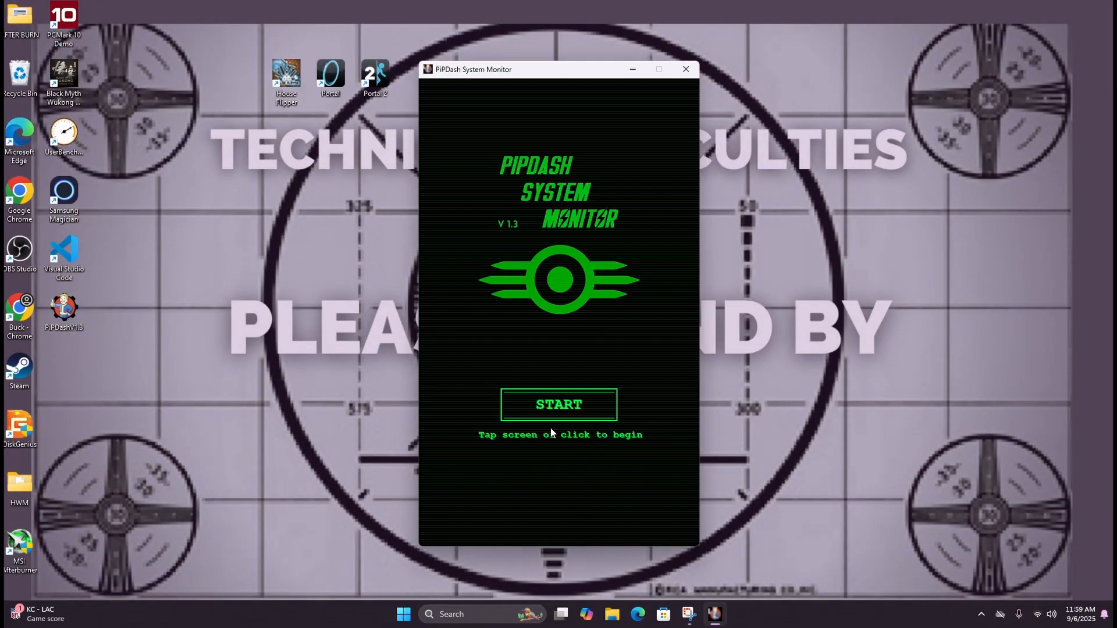
mouse_move(557, 413)
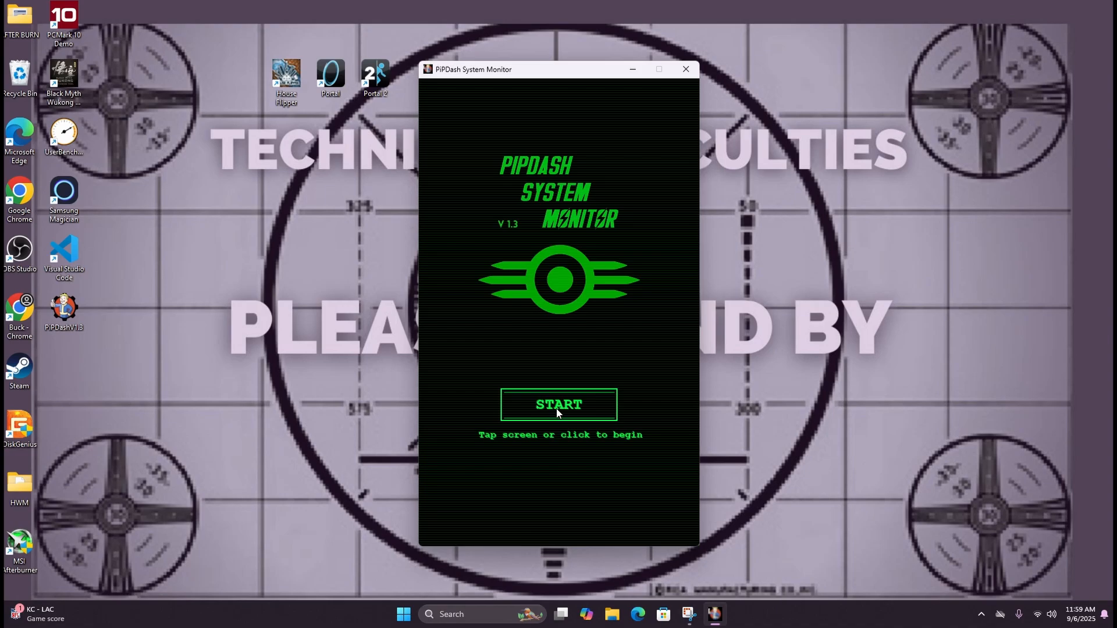
left_click(559, 405)
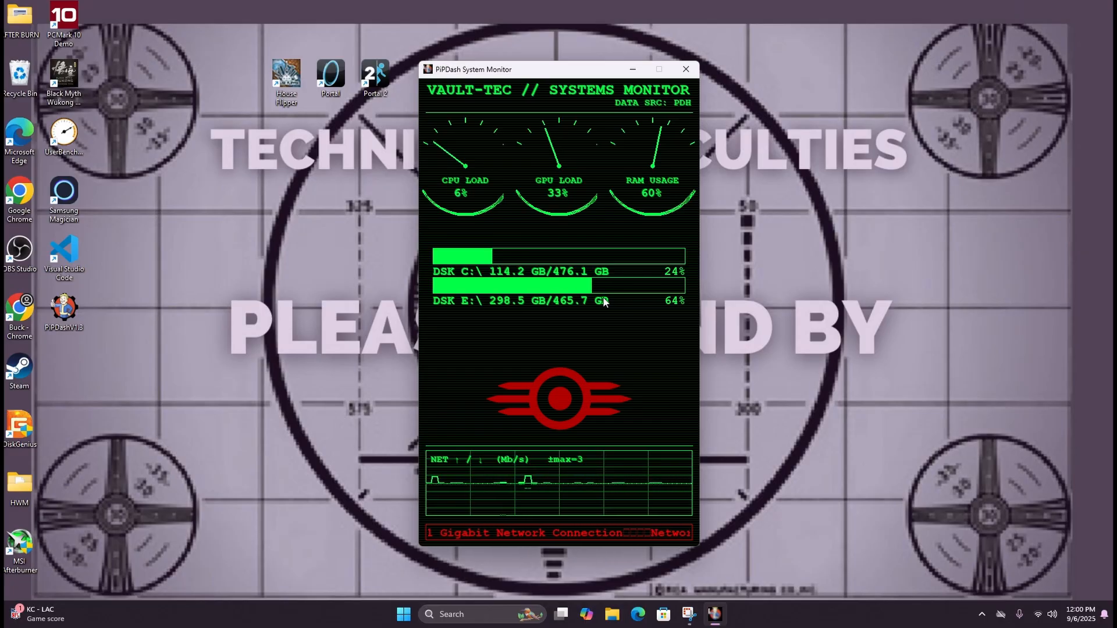
mouse_move(873, 166)
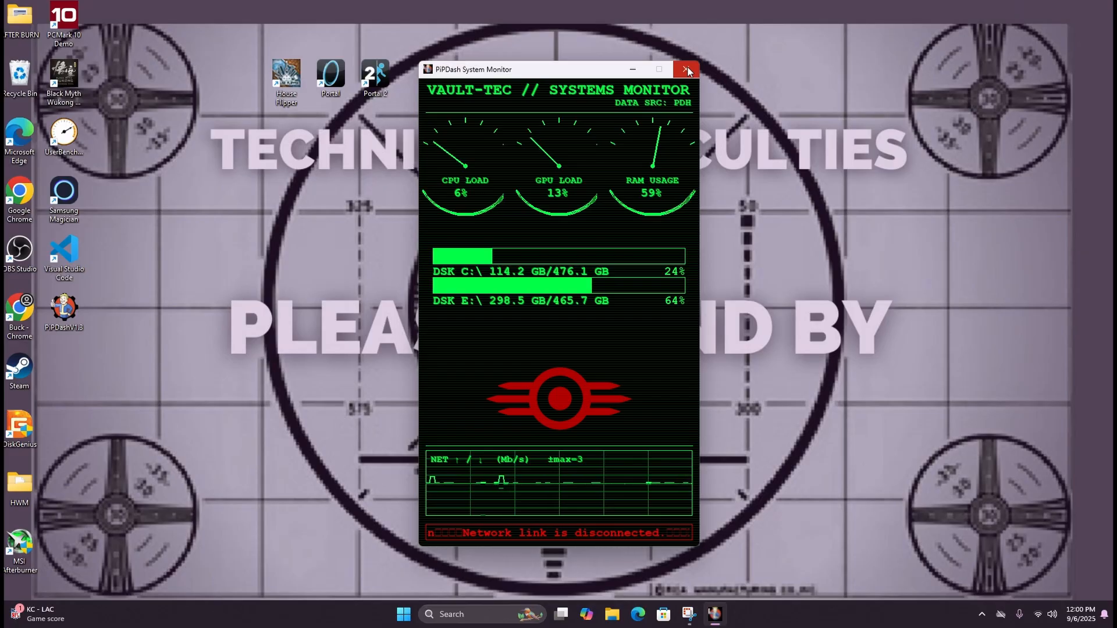
mouse_move(688, 68)
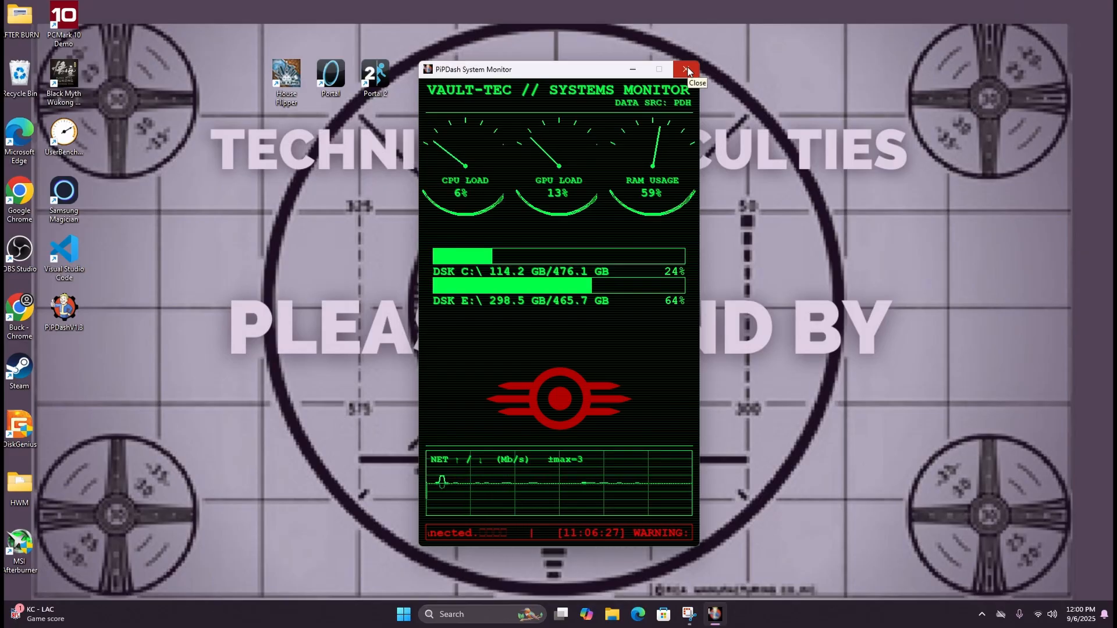
Step: Close PipDash, revealing DiskGenius with the Vault 001 (C:) NTFS partition details
left_click(688, 69)
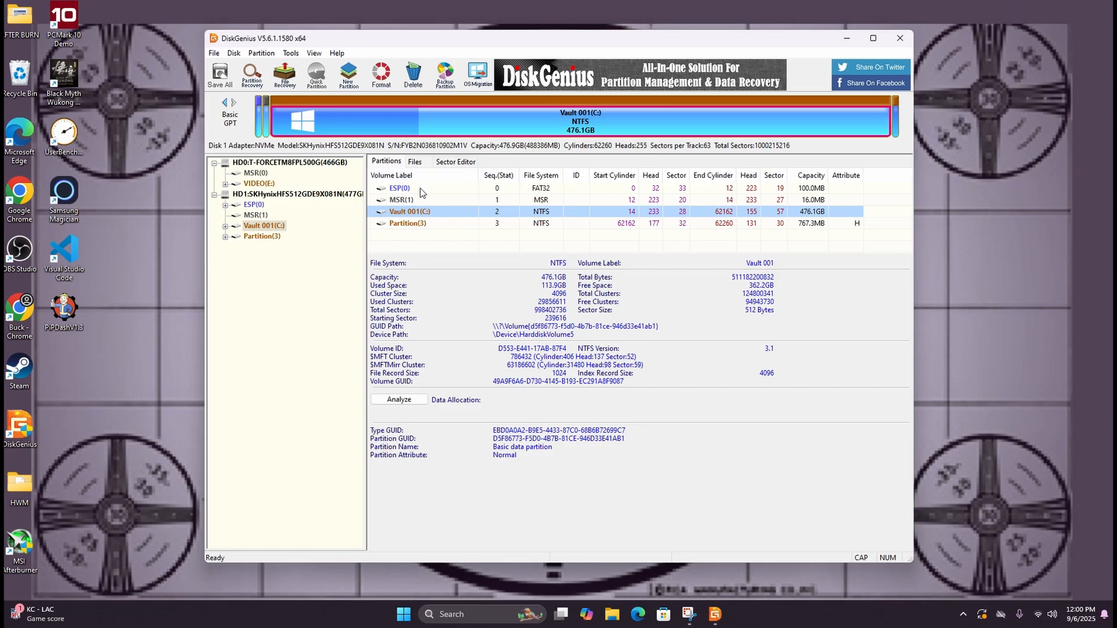
mouse_move(316, 166)
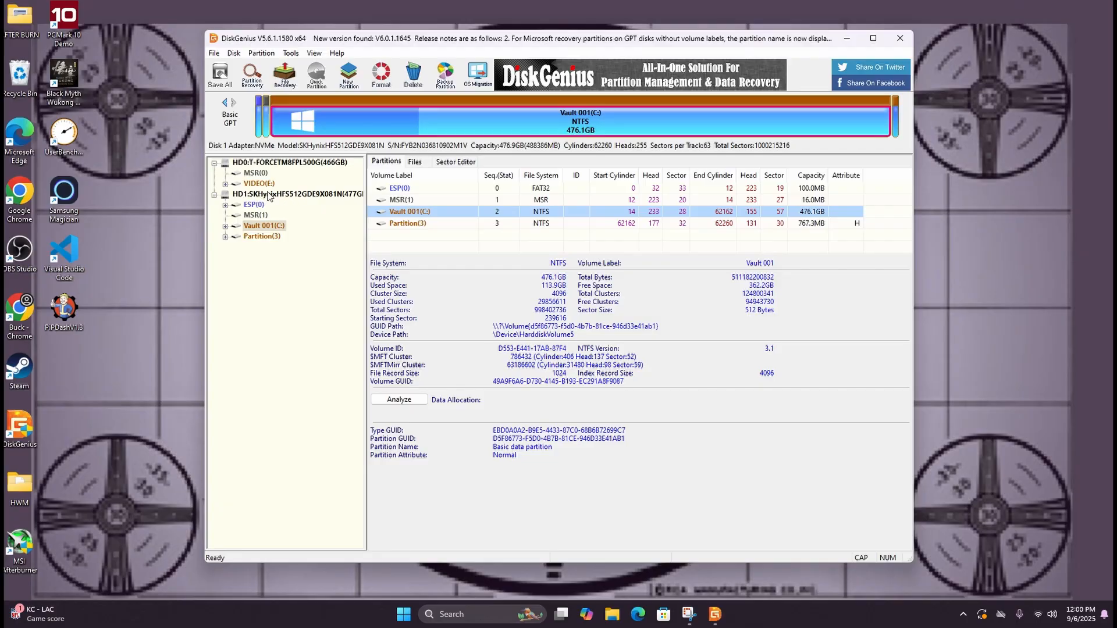
mouse_move(279, 203)
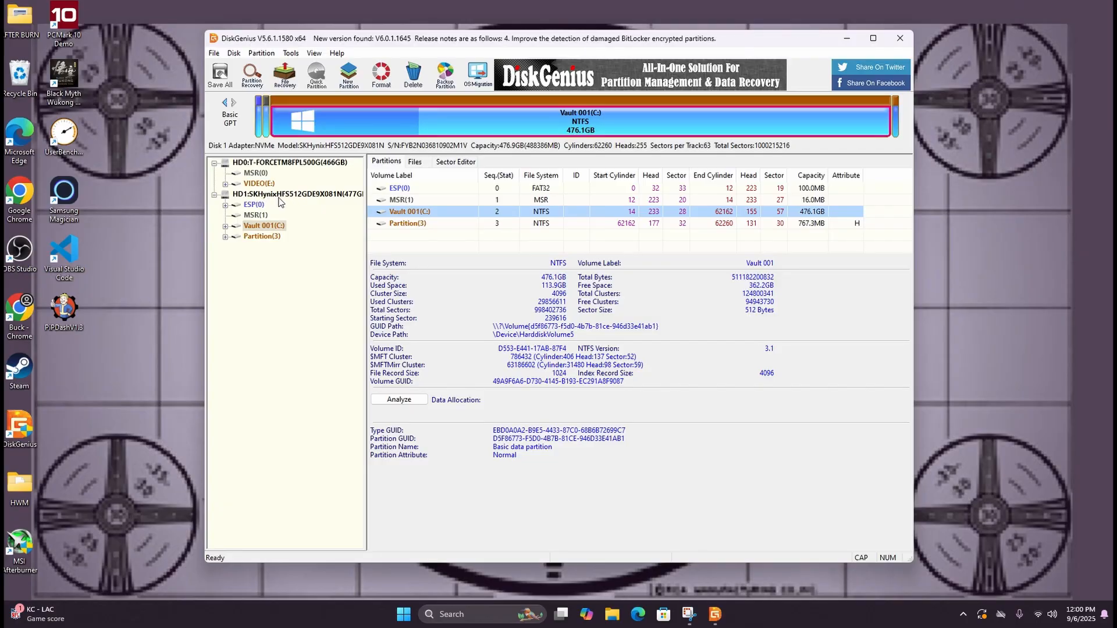
Step: Start Clone Disk from the Tools menu and pick HD1 Vault 001 (C:) as source
left_click(290, 52)
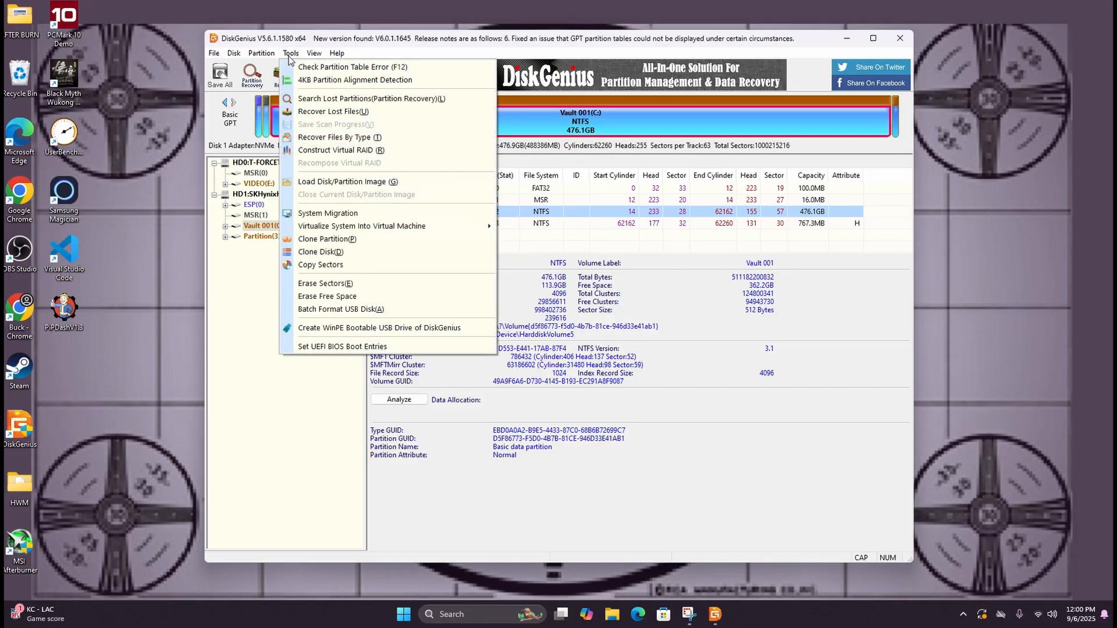
mouse_move(321, 251)
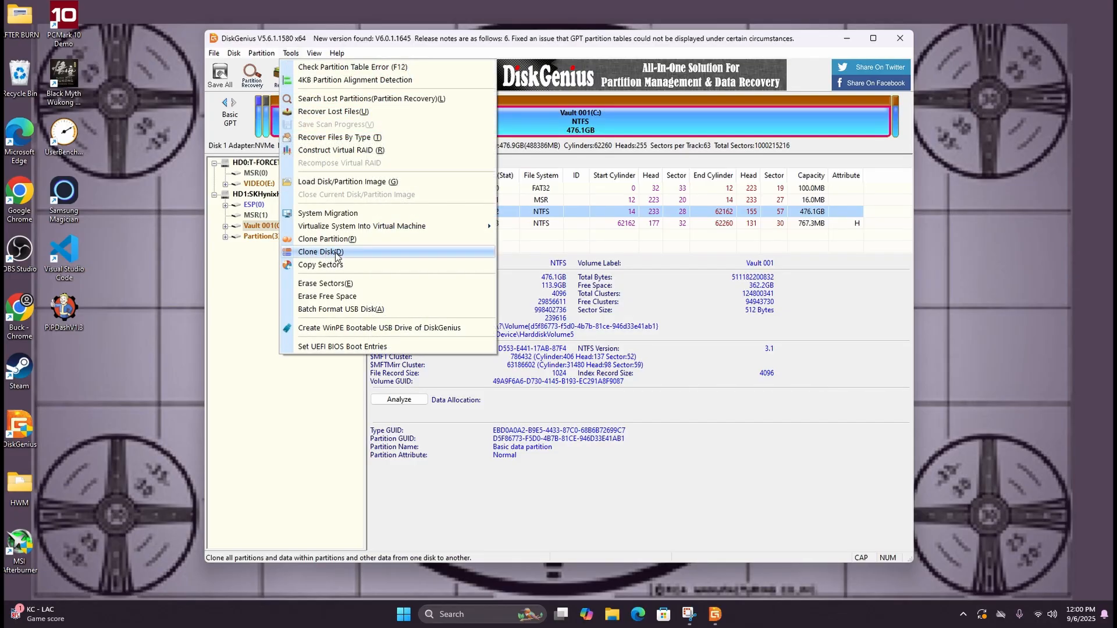
mouse_move(369, 255)
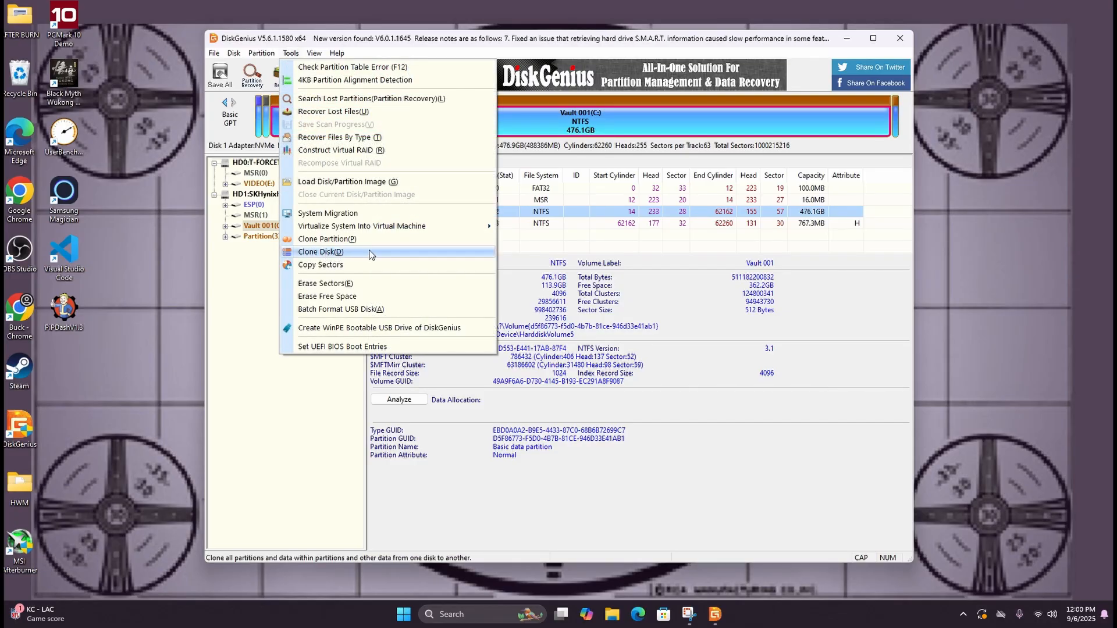
left_click(322, 252)
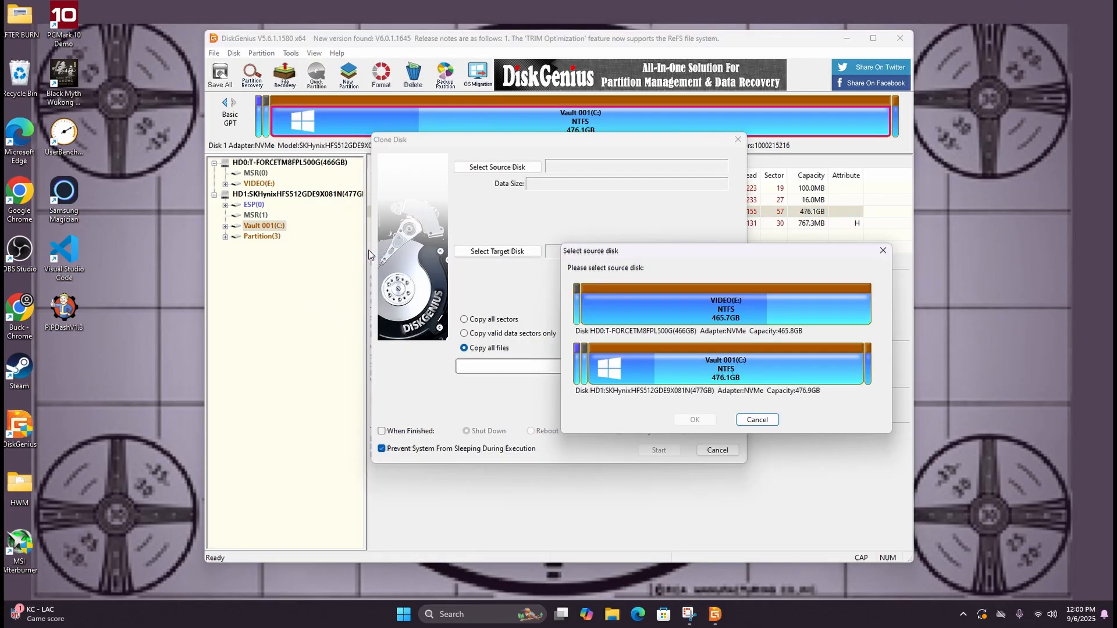
mouse_move(580, 261)
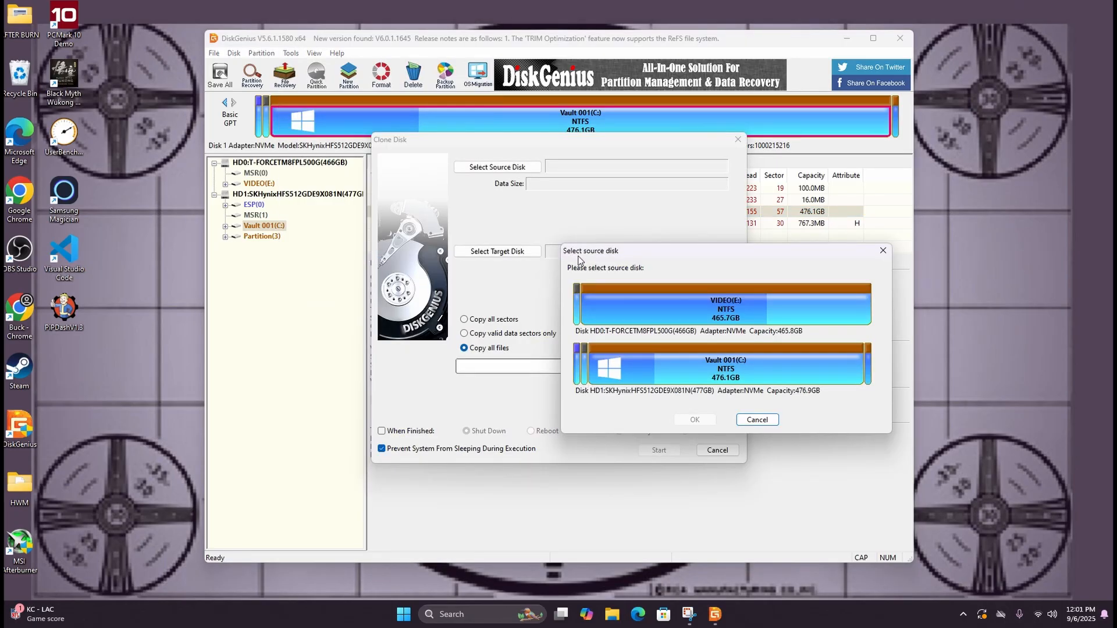
mouse_move(616, 260)
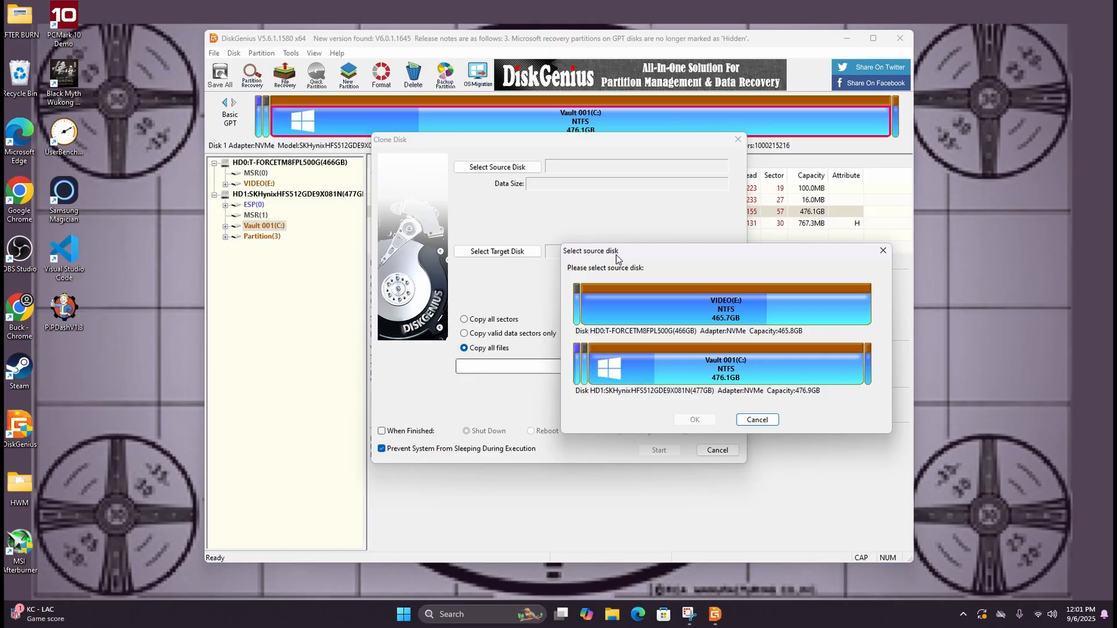
left_click(721, 364)
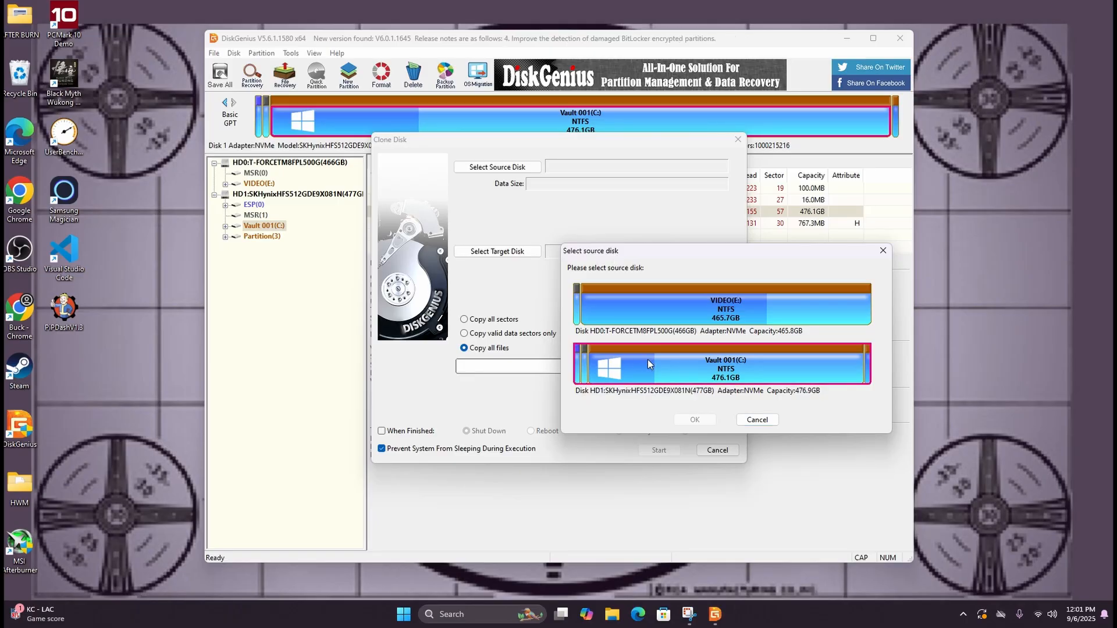
Step: Agree to use System Migration instead of cloning the Vault 001 (C:) disk
left_click(694, 418)
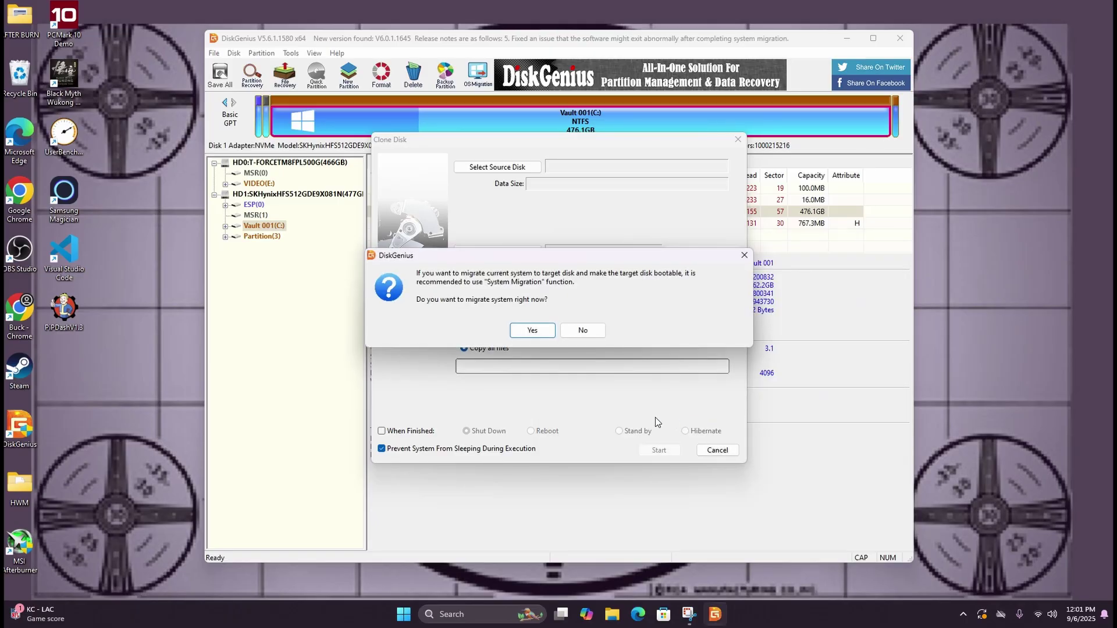
mouse_move(579, 280)
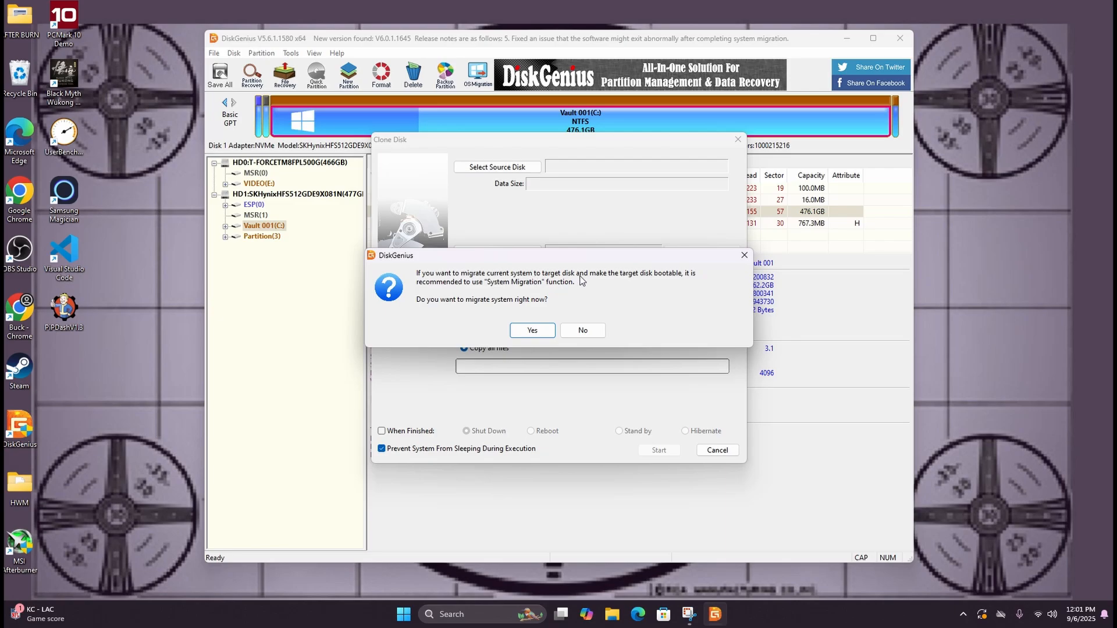
mouse_move(509, 290)
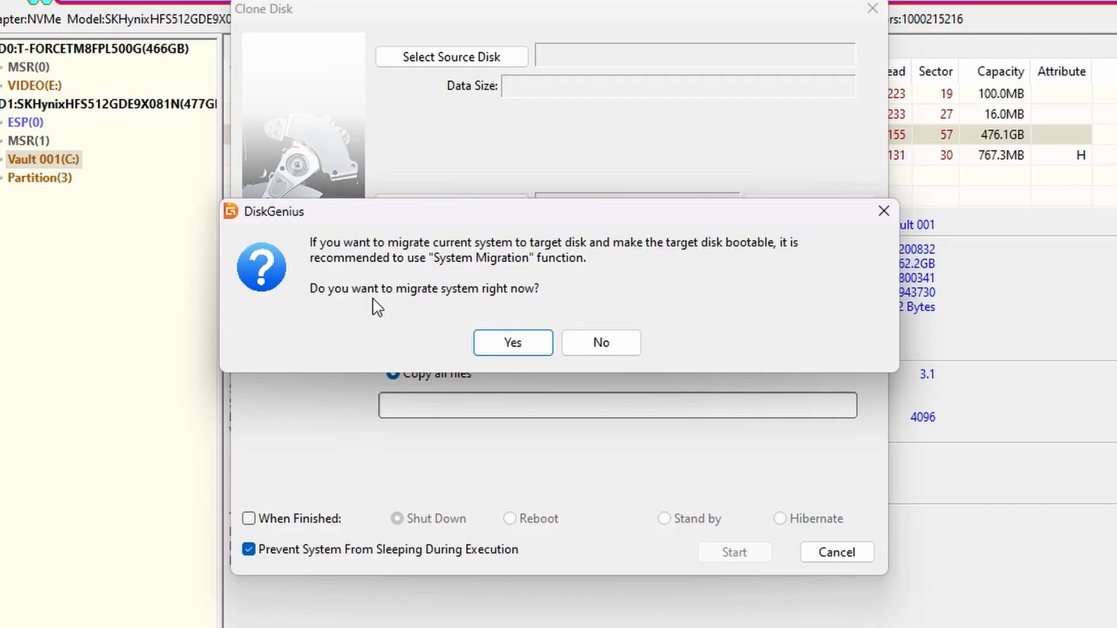
mouse_move(444, 304)
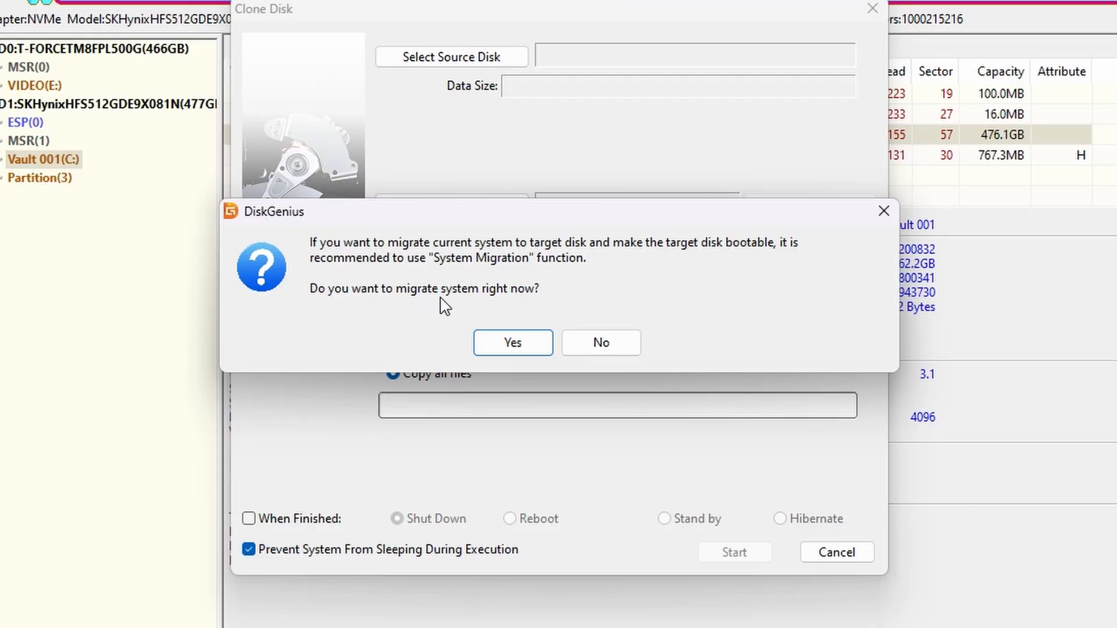
mouse_move(515, 301)
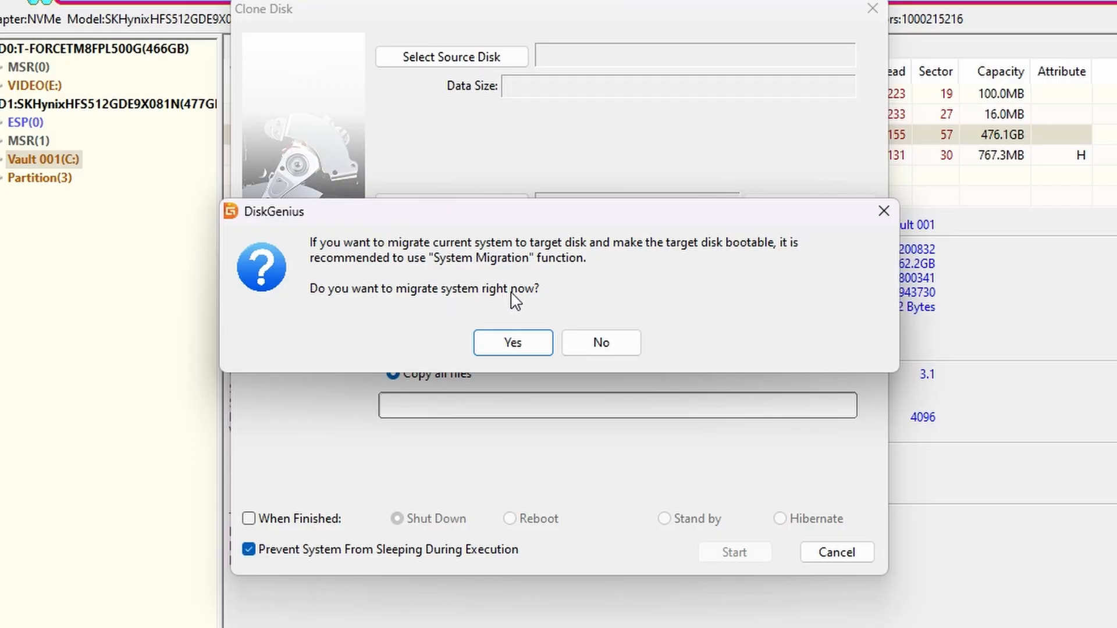
mouse_move(522, 300)
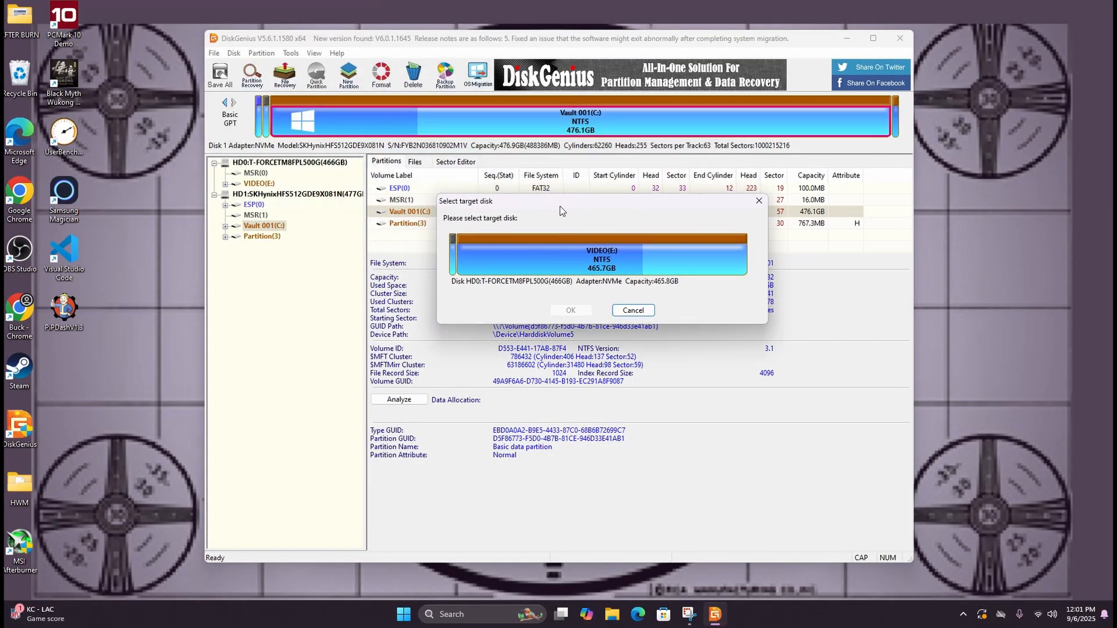
mouse_move(643, 268)
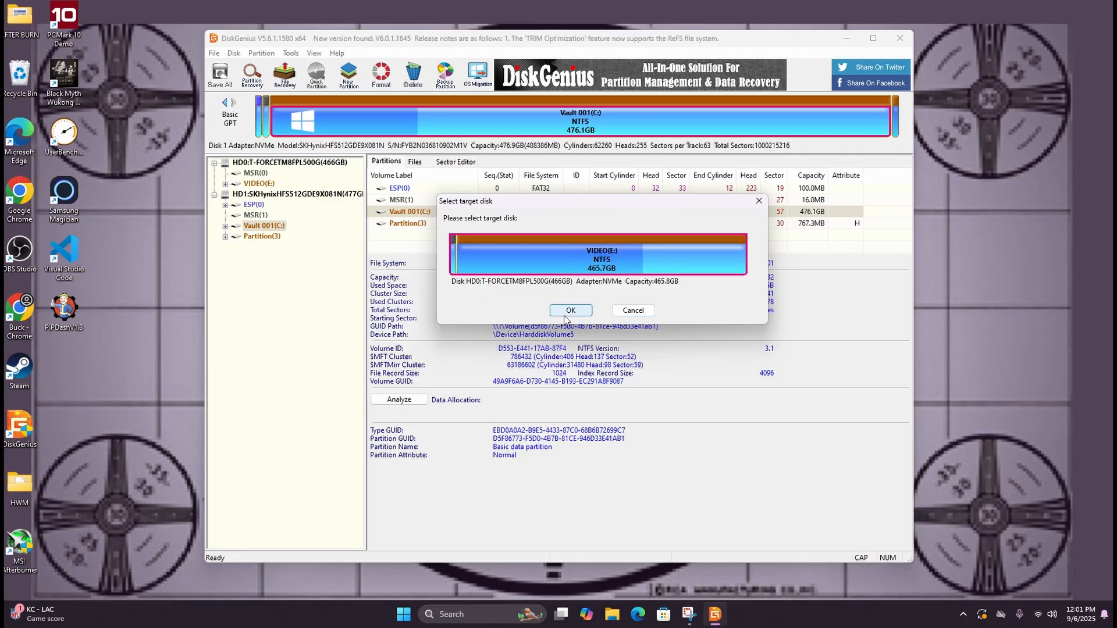
Step: Confirm the HD0 T-FORCE 466GB disk as target and accept overwriting all its data
left_click(570, 310)
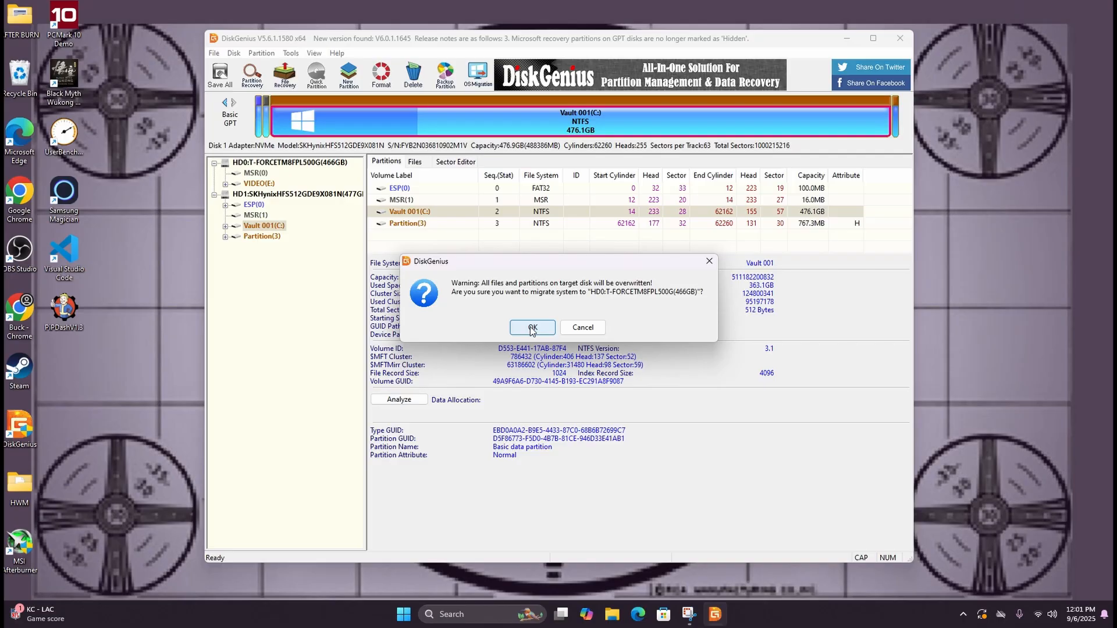
mouse_move(582, 327)
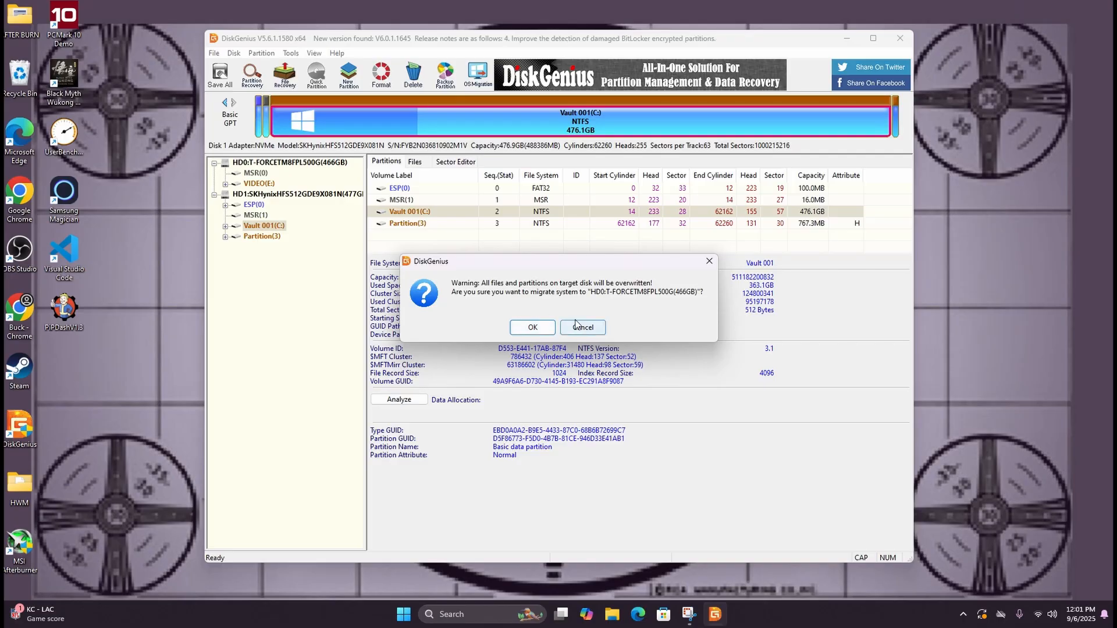
left_click(531, 327)
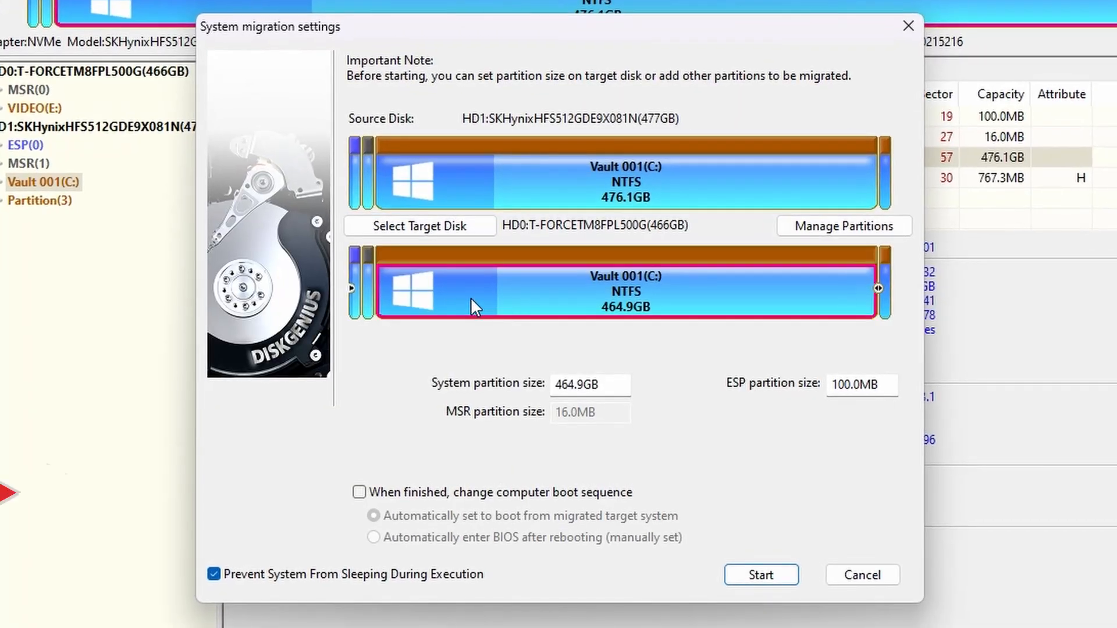
mouse_move(476, 306)
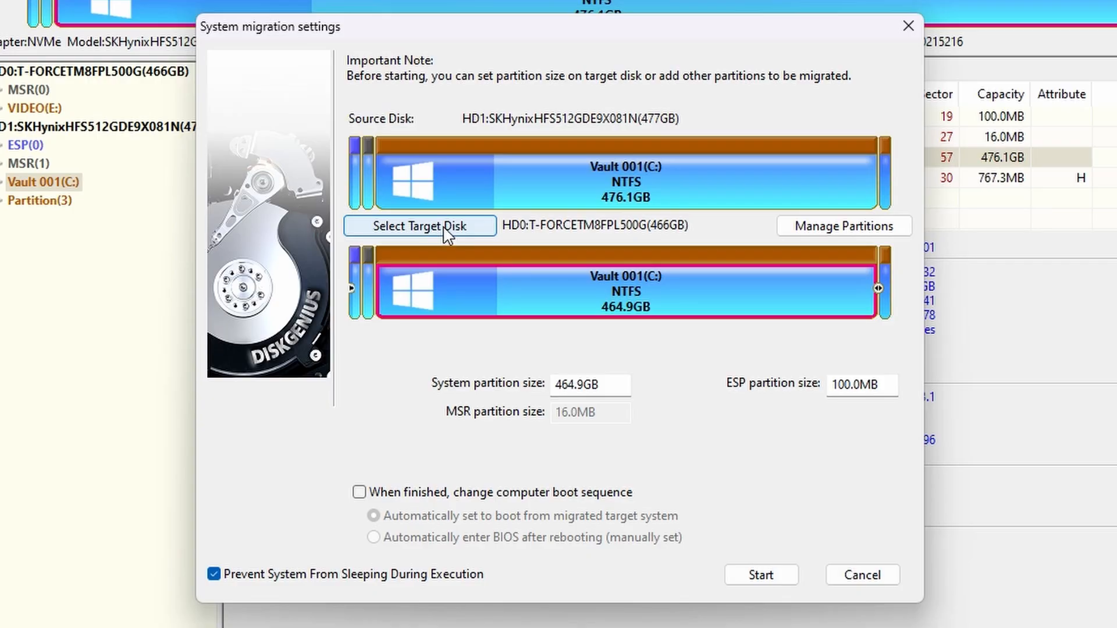
Step: Re-confirm the T-FORCE 466GB target disk in the migration settings and accept wiping it
left_click(760, 575)
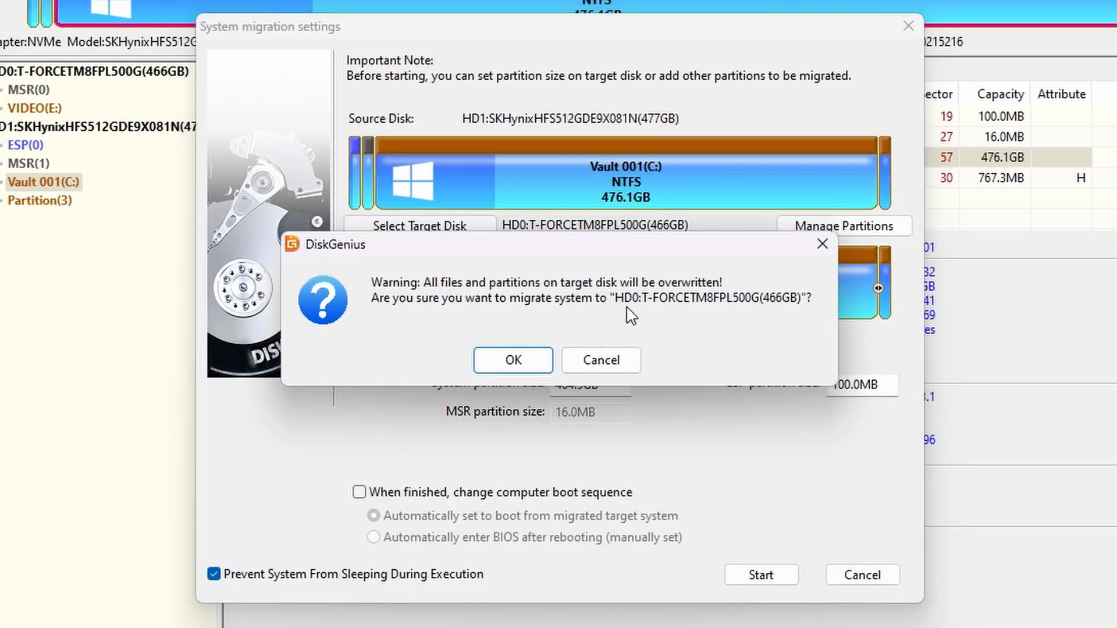
mouse_move(565, 340)
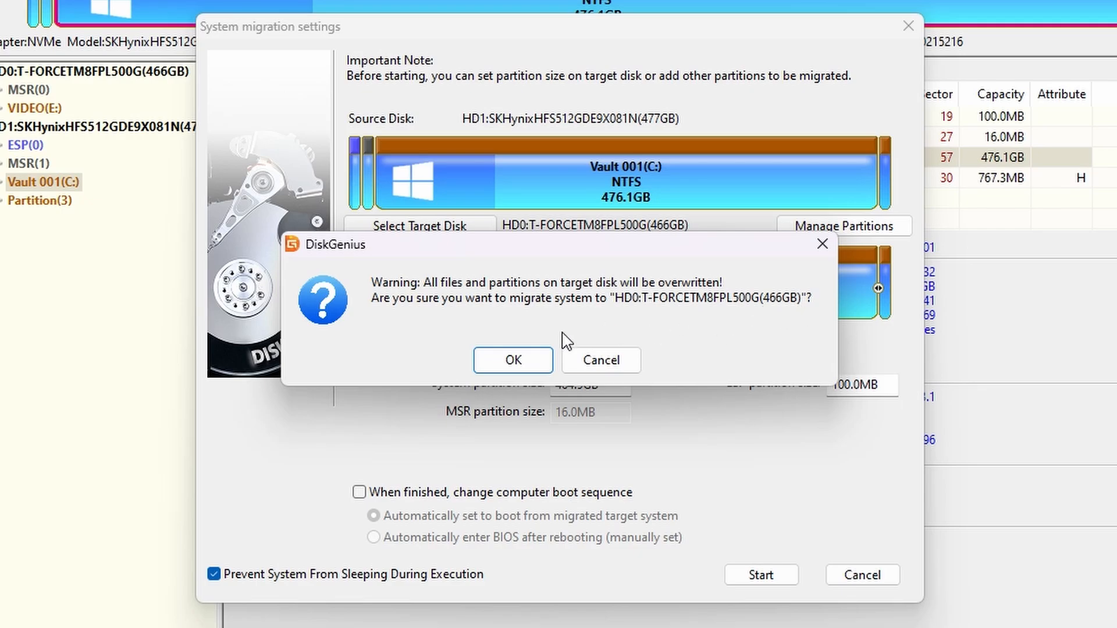
mouse_move(512, 360)
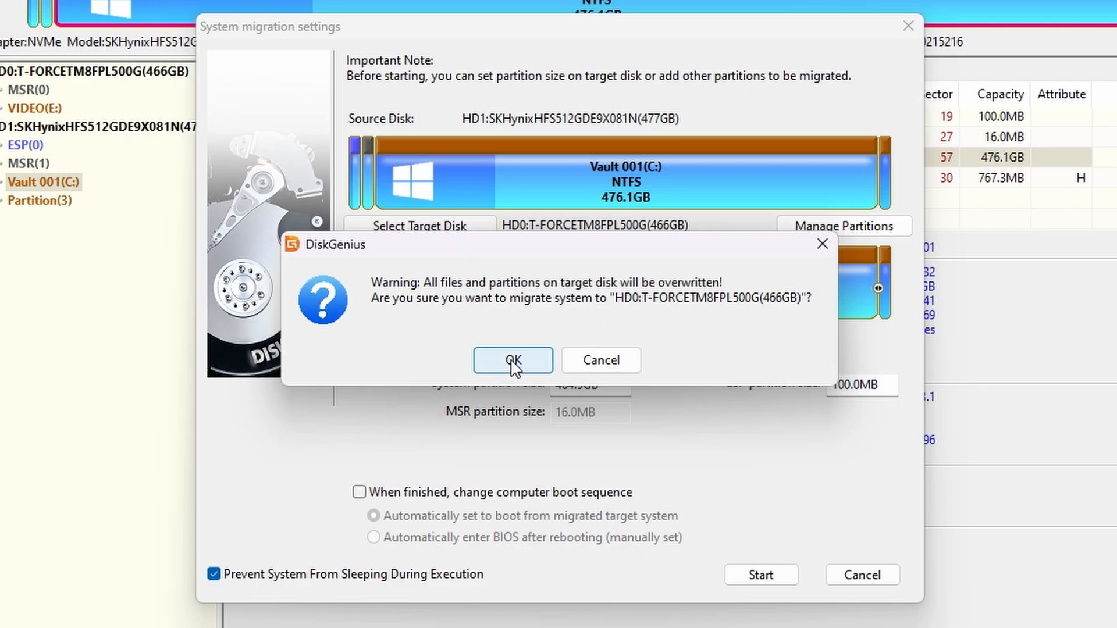
left_click(512, 359)
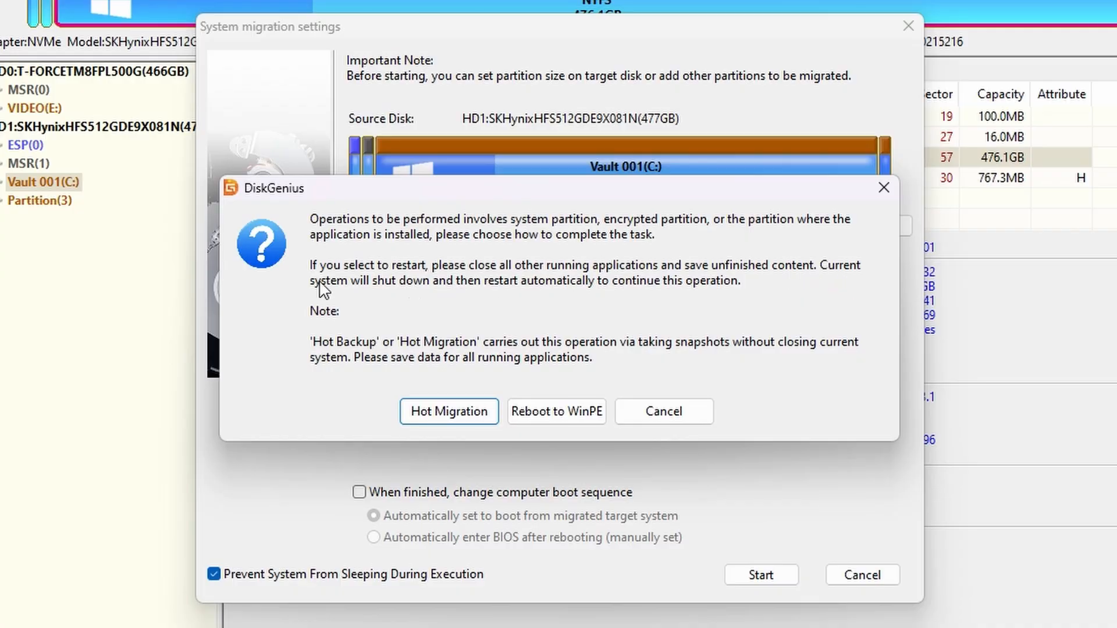
mouse_move(258, 346)
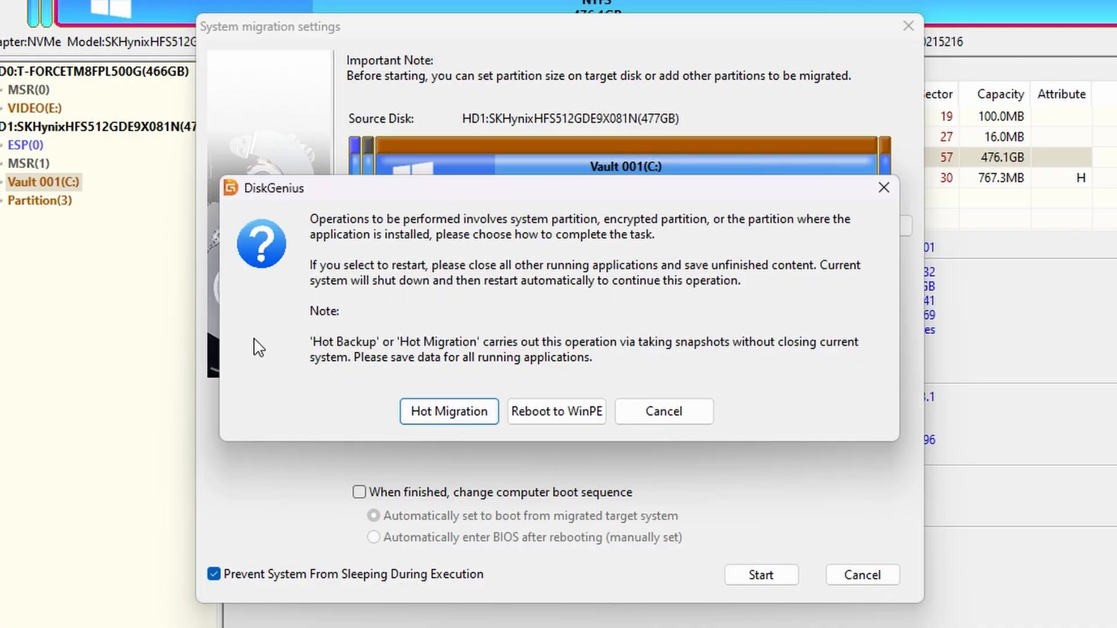
mouse_move(681, 360)
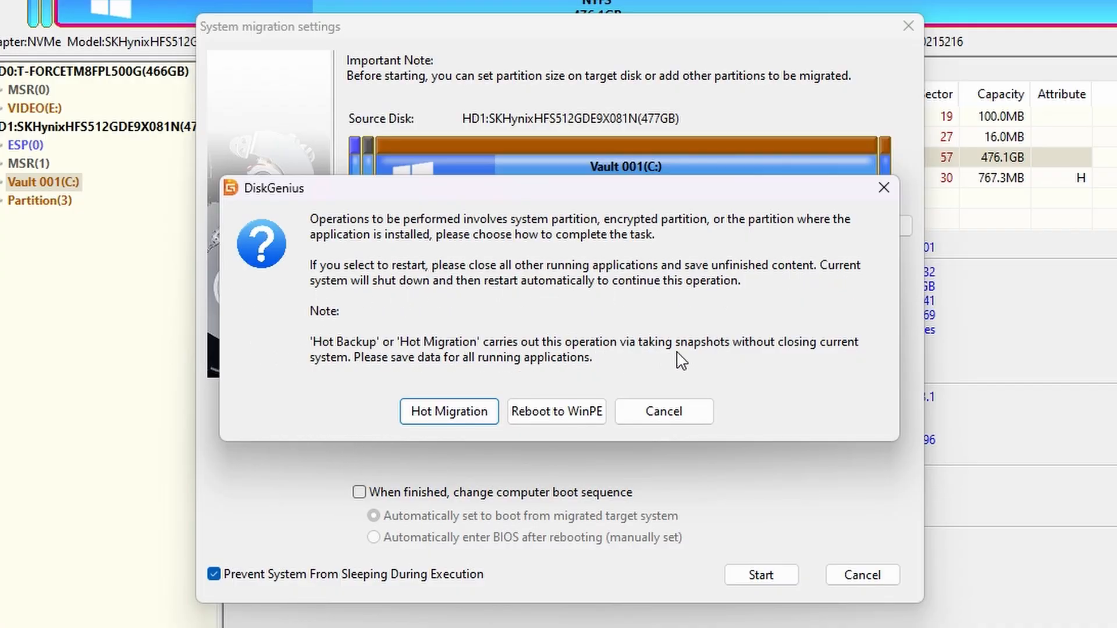
mouse_move(291, 364)
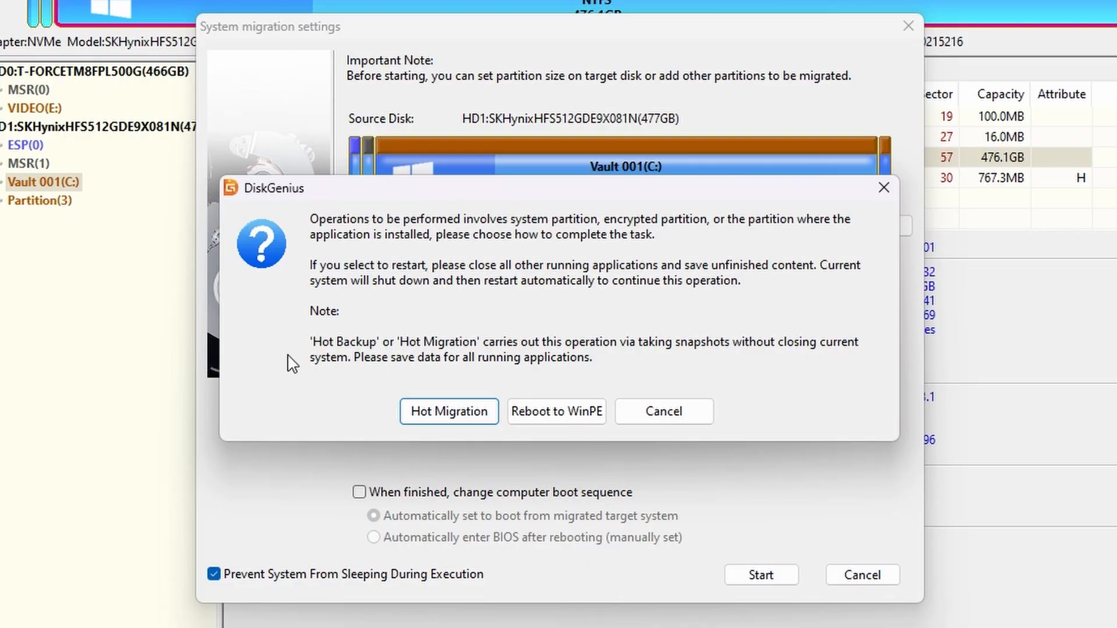
mouse_move(490, 413)
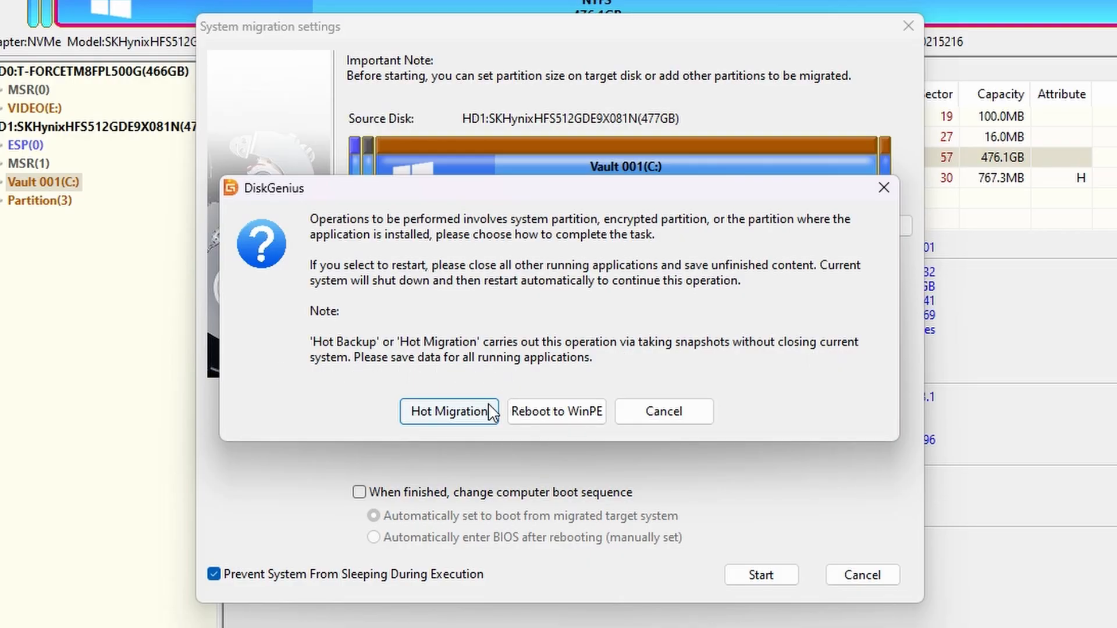
mouse_move(453, 420)
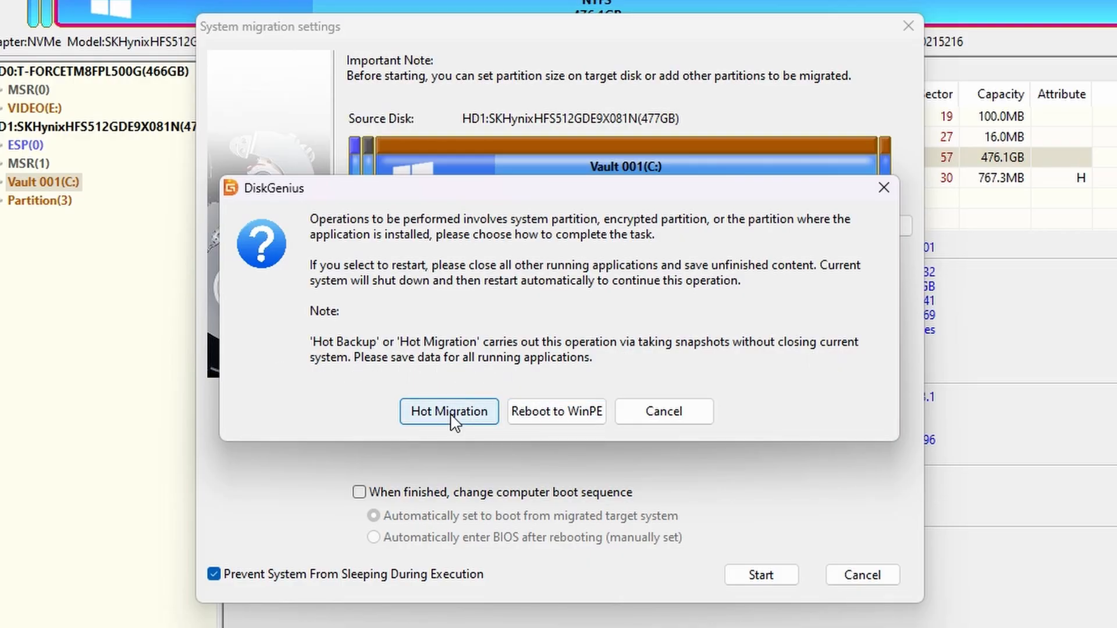
Step: Choose Hot Migration to move the running Windows system without rebooting
left_click(449, 411)
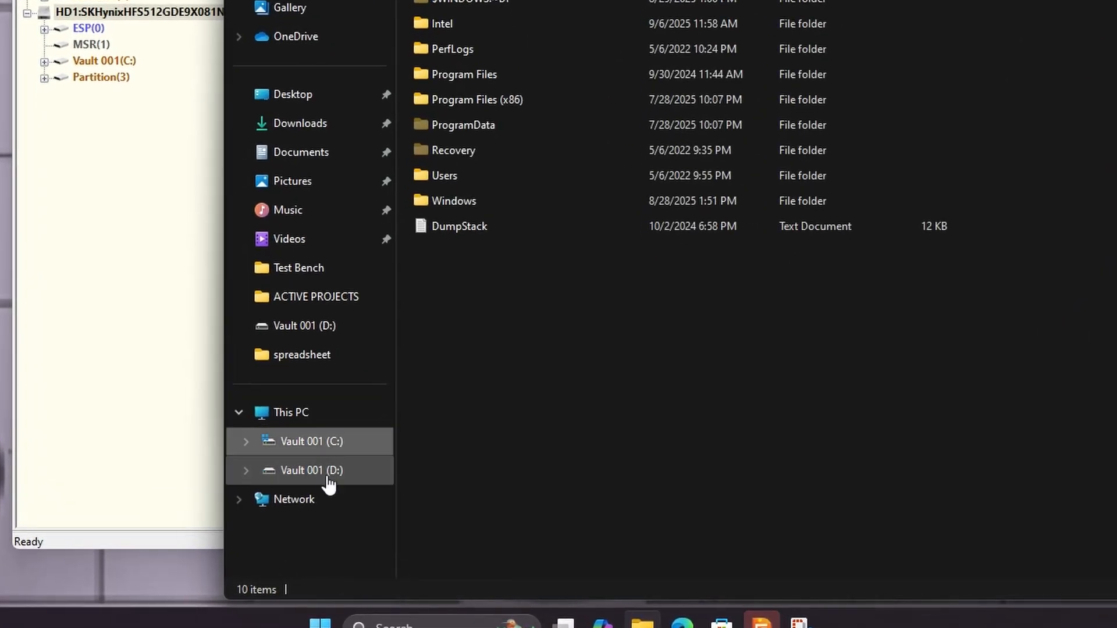
Step: Browse Vault 001 (C:) then Vault 001 (D:), which holds Windows, Program Files and Users
left_click(311, 441)
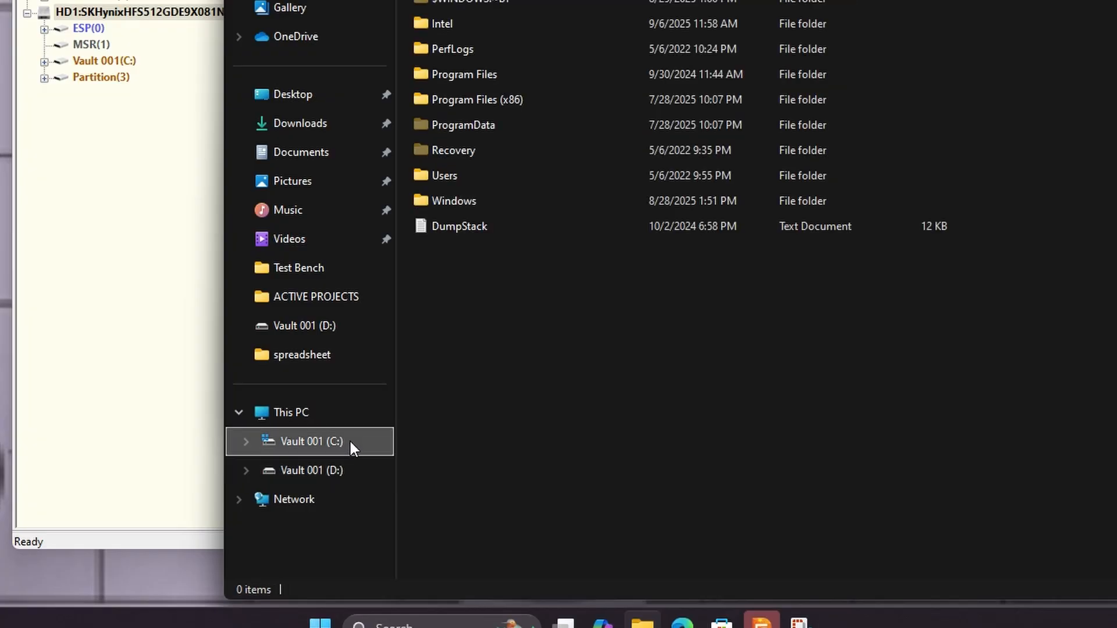
left_click(312, 470)
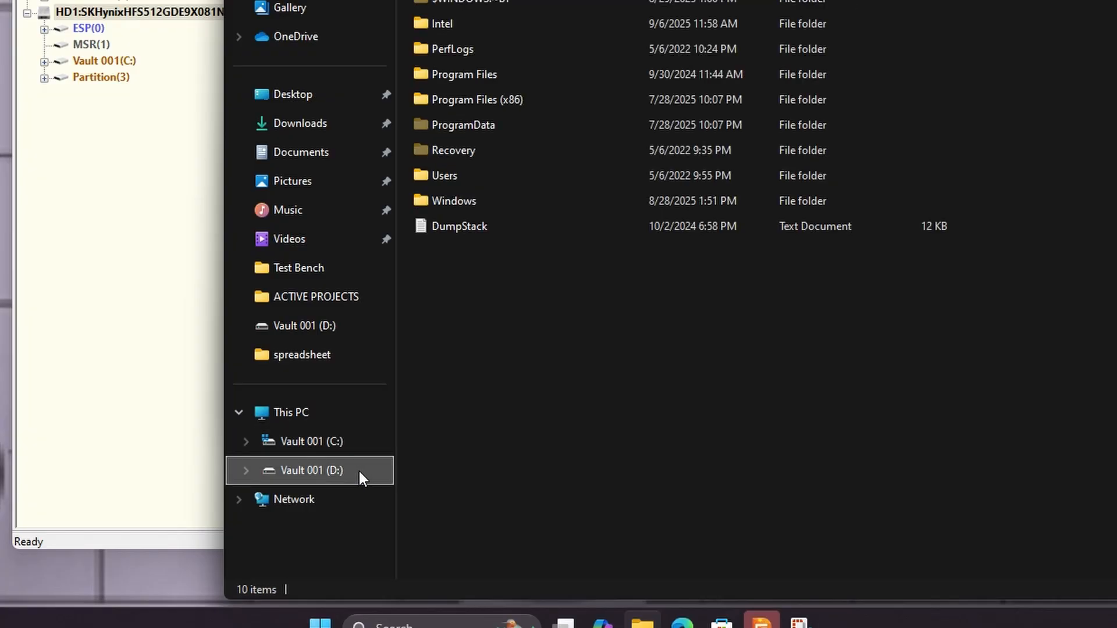
mouse_move(715, 405)
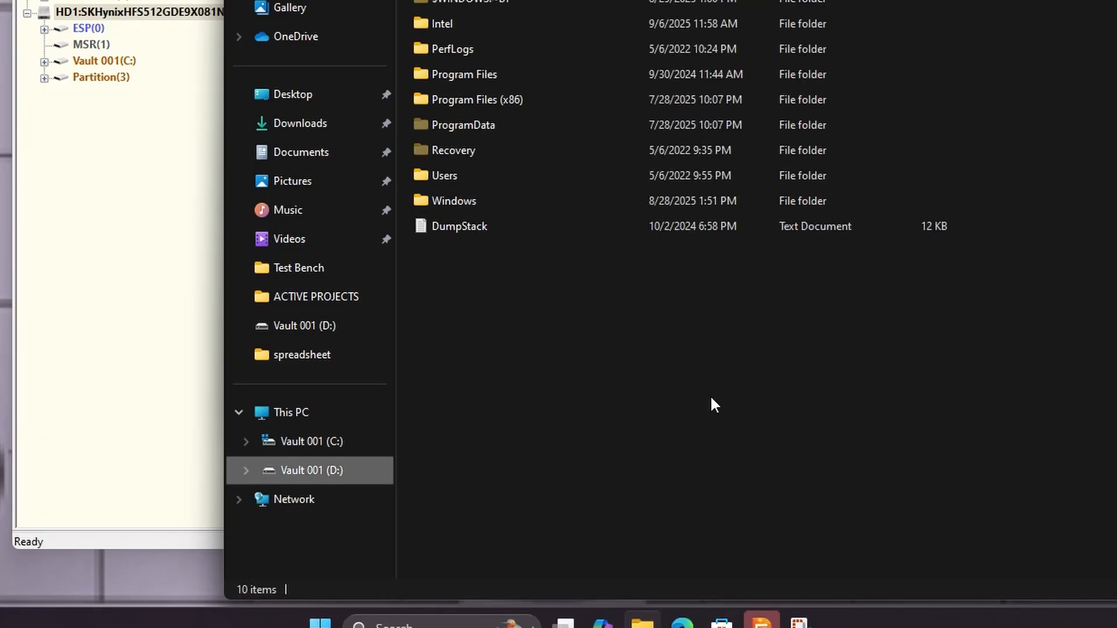